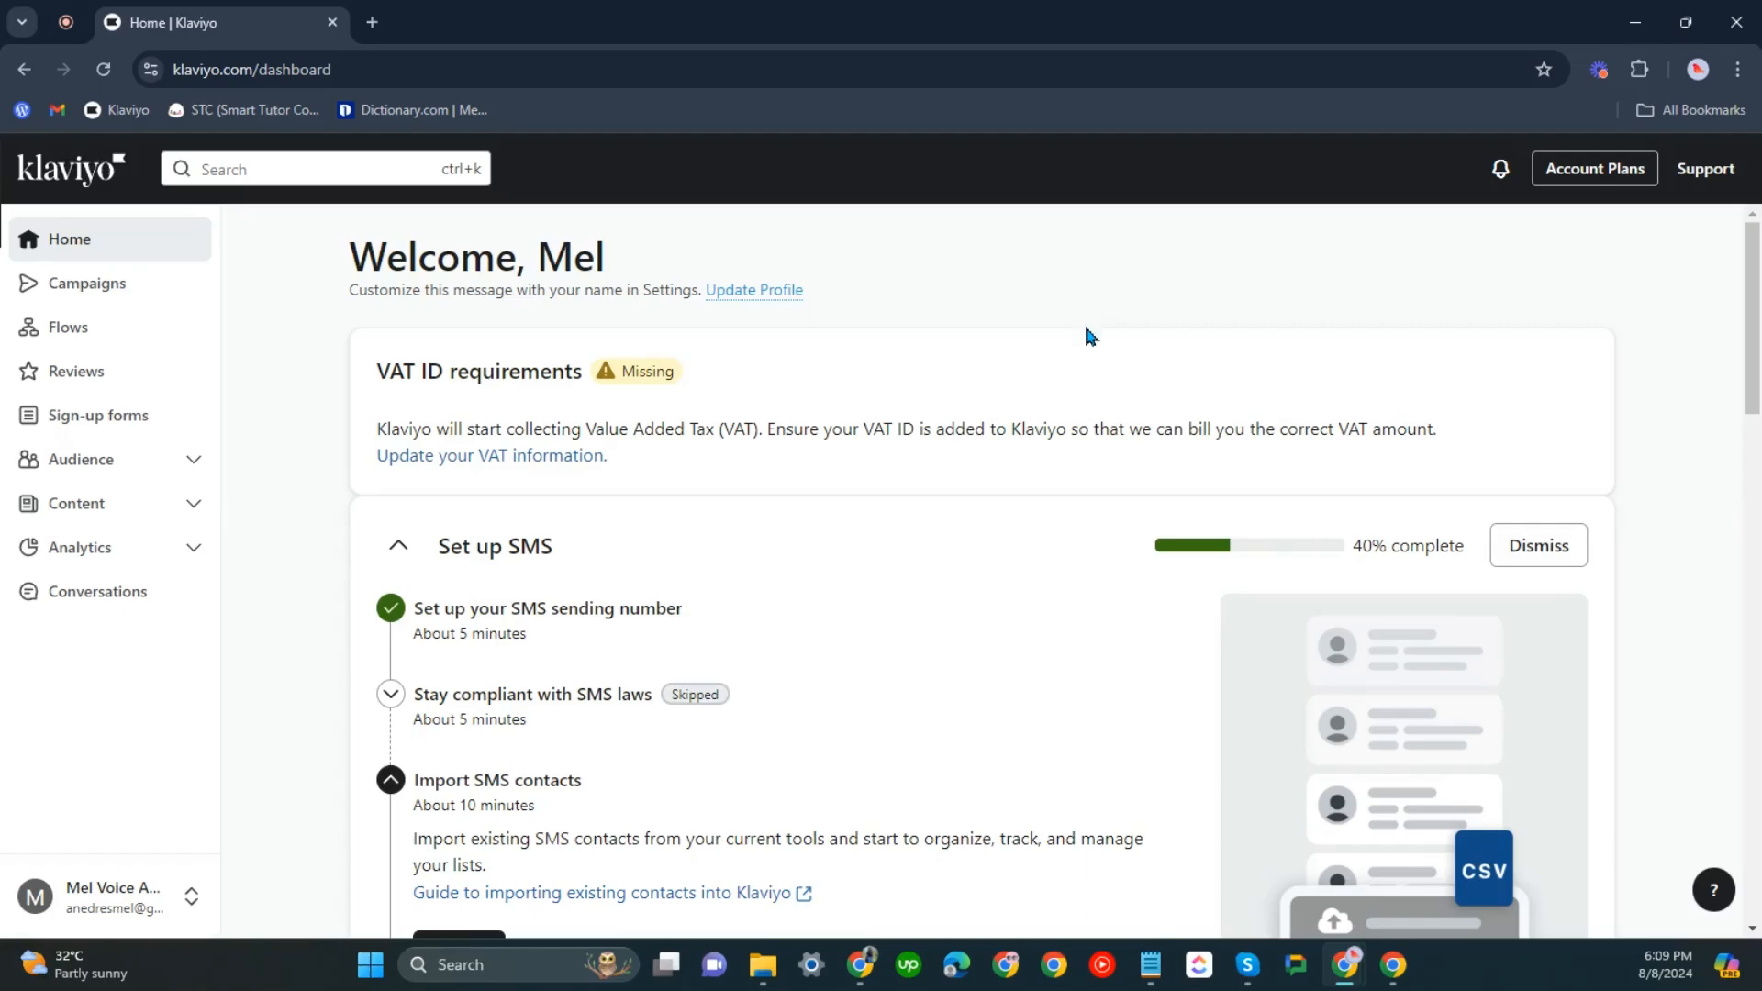
mouse_move(1088, 349)
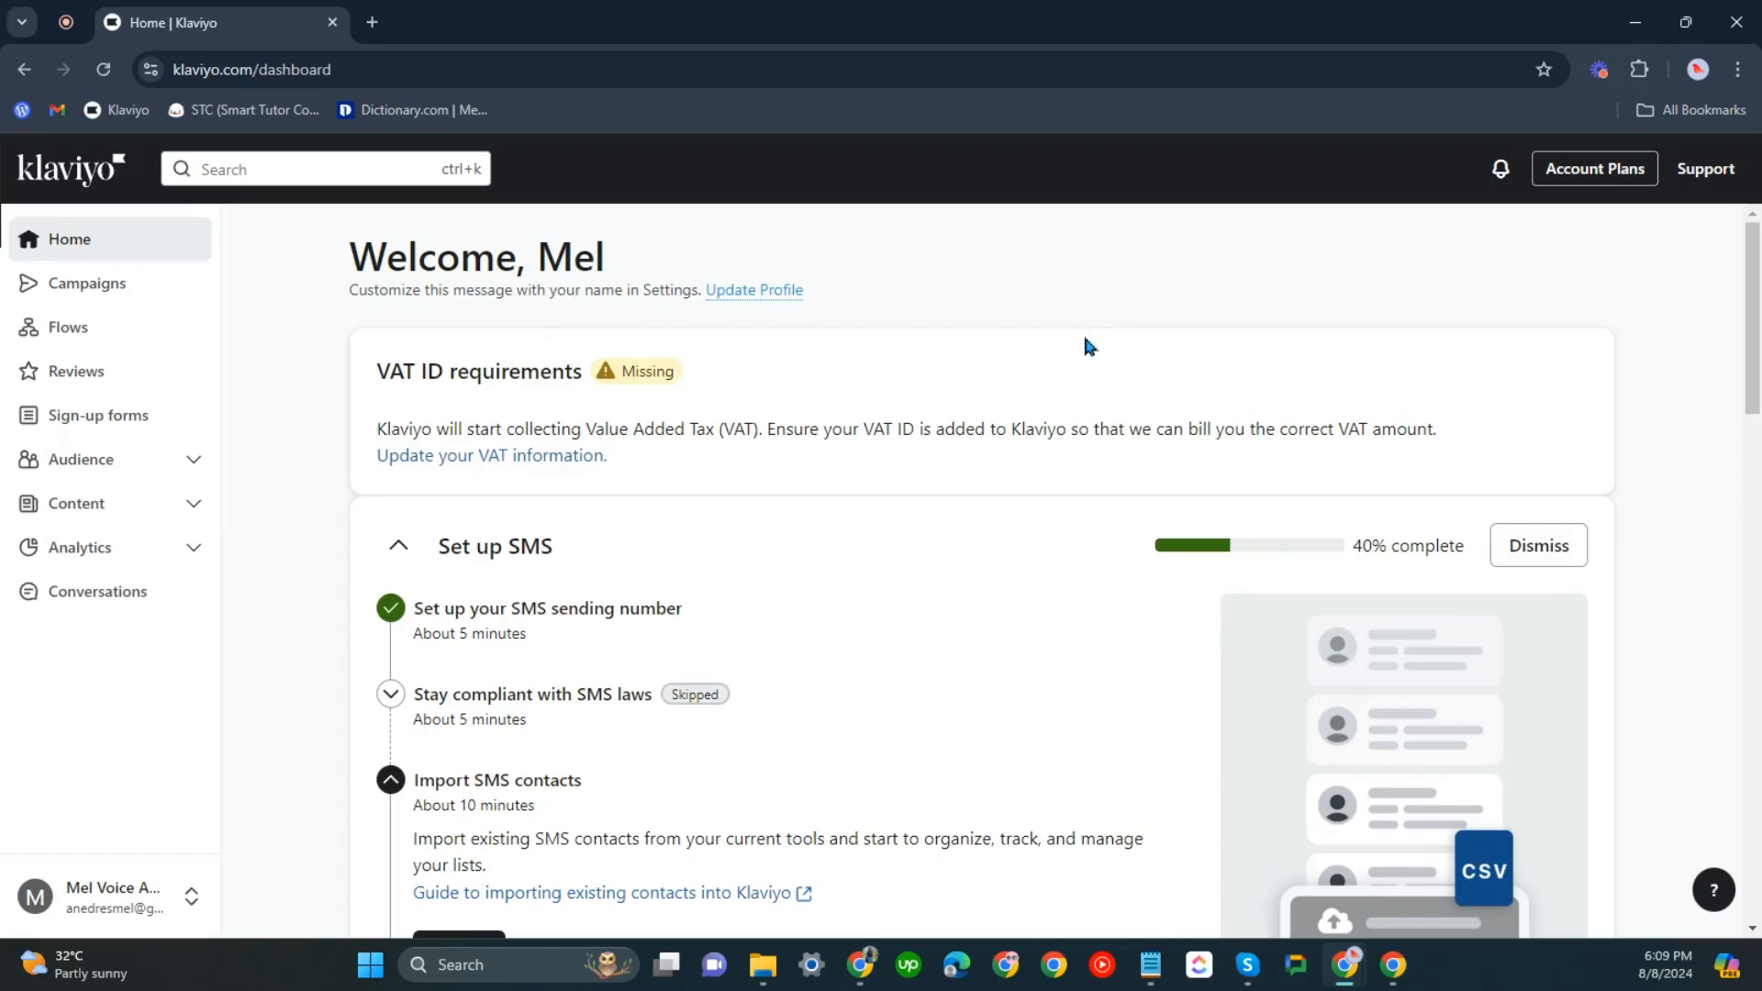
mouse_move(1092, 327)
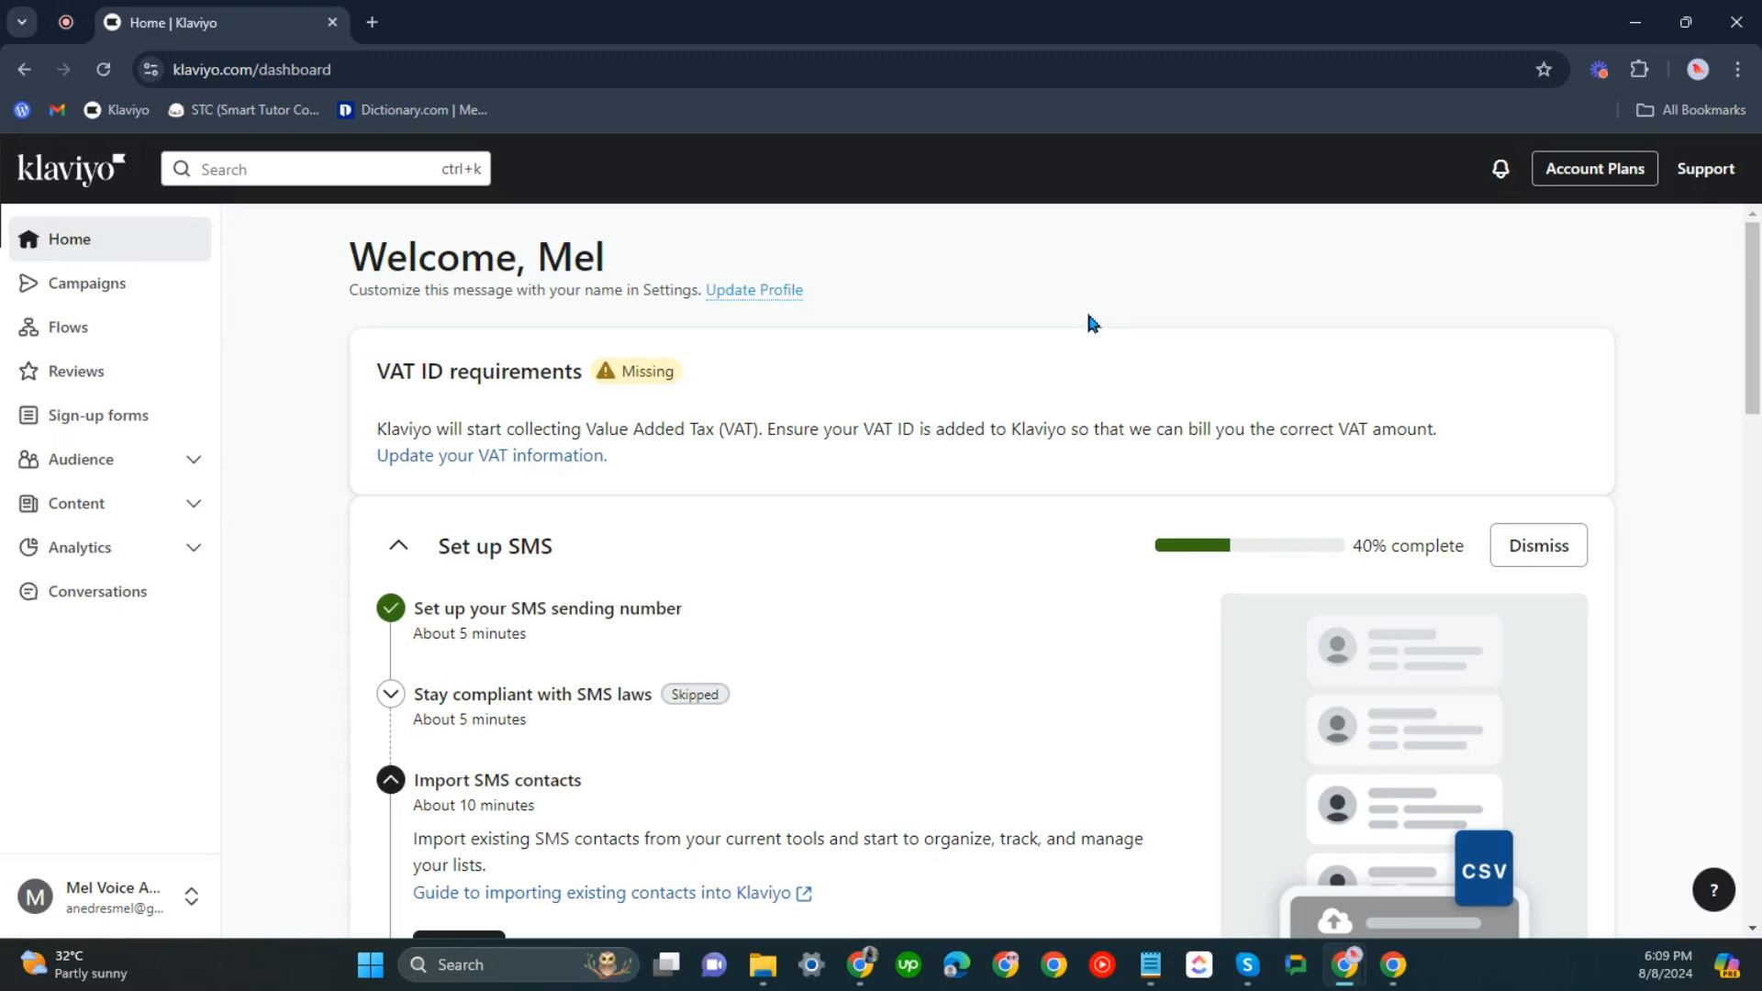
mouse_move(178, 317)
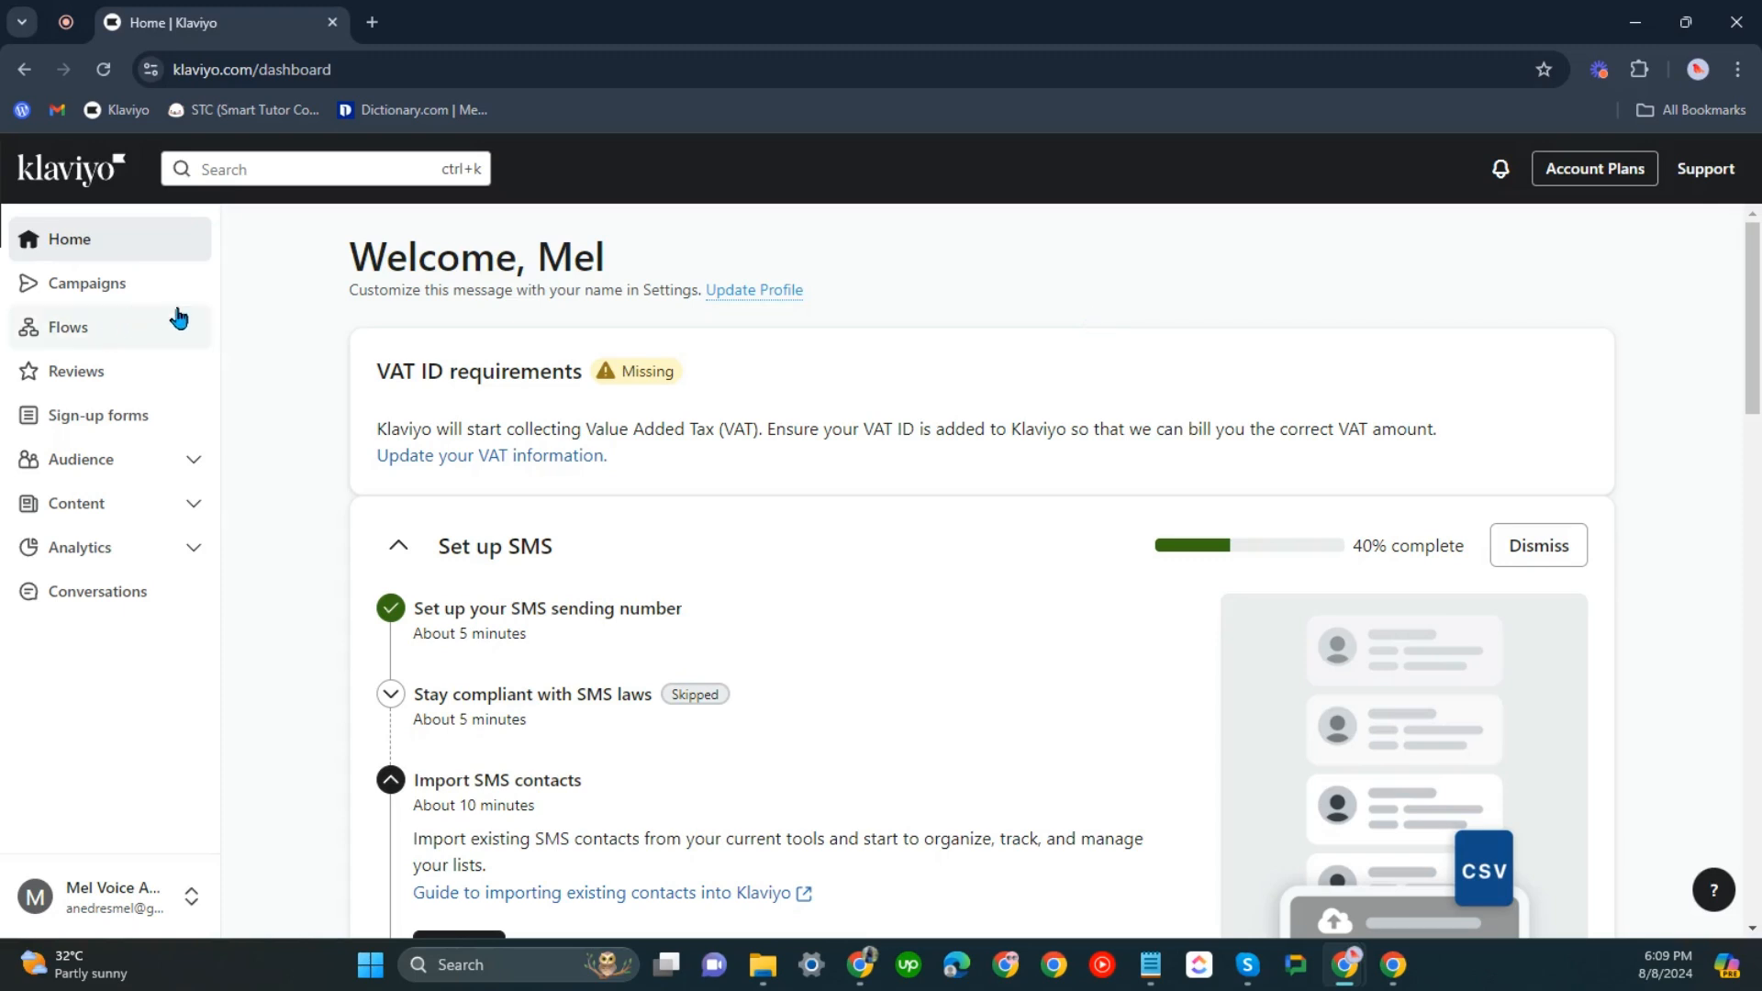
mouse_move(119, 283)
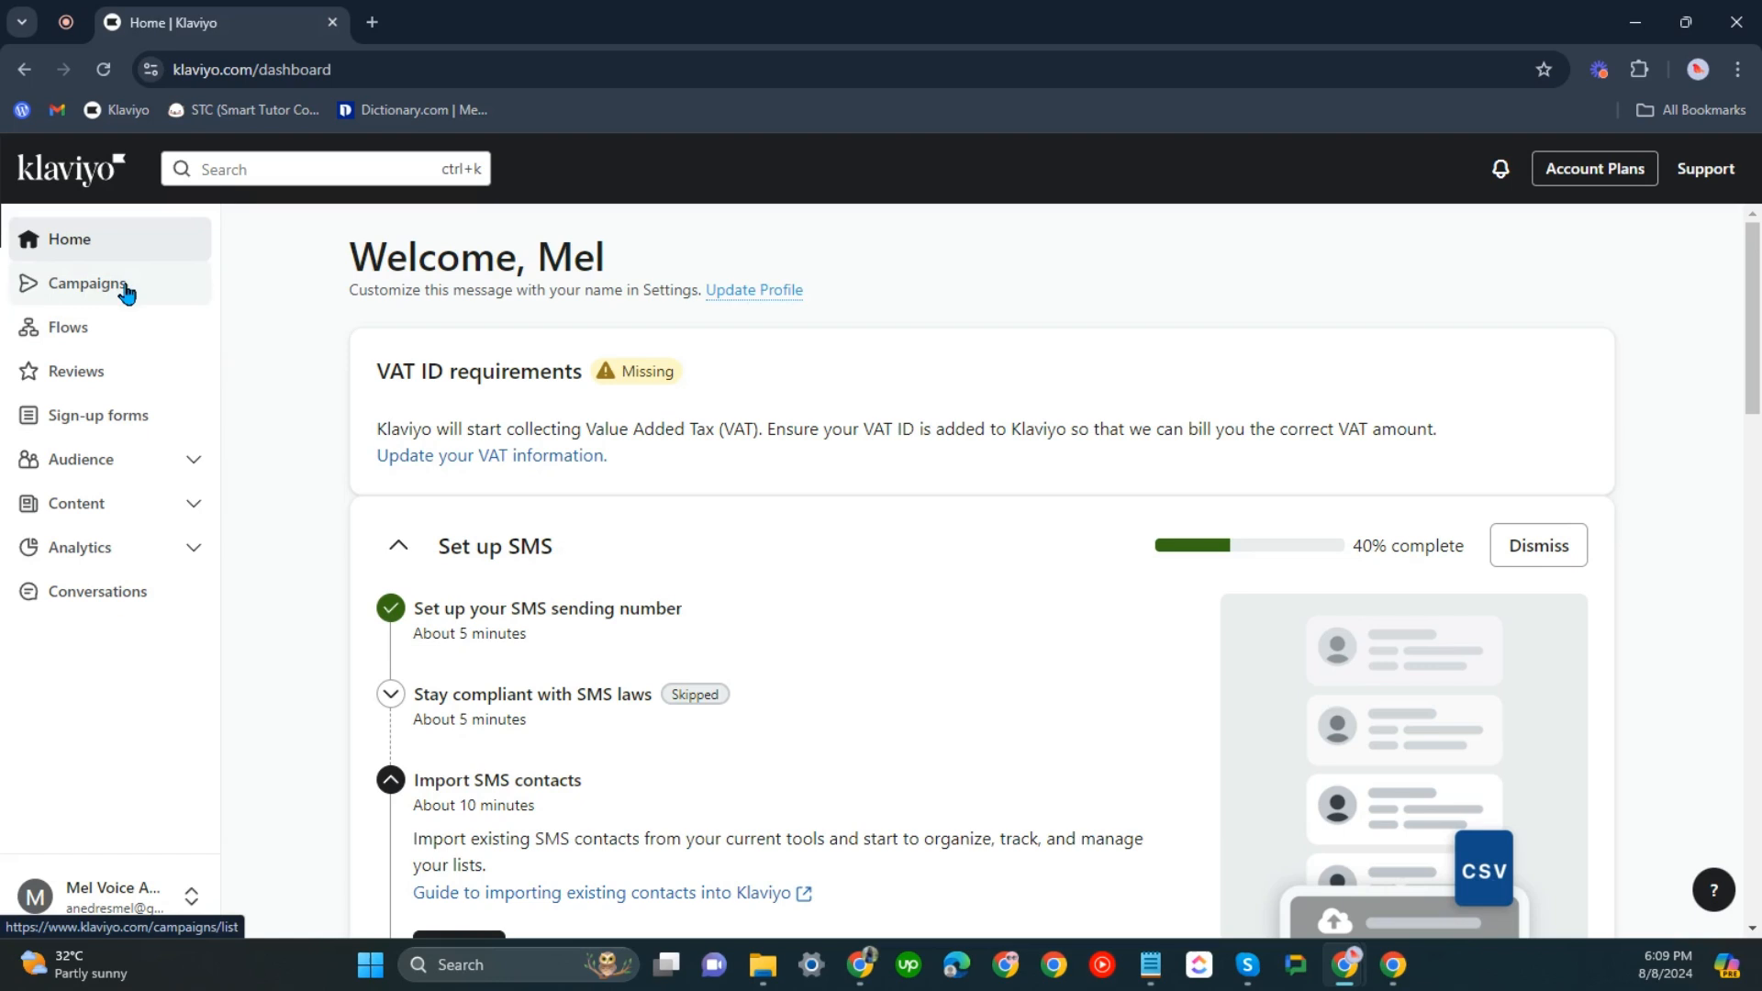
Create a new email campaign and continue to its Summer Sale template content editor.
left_click(88, 284)
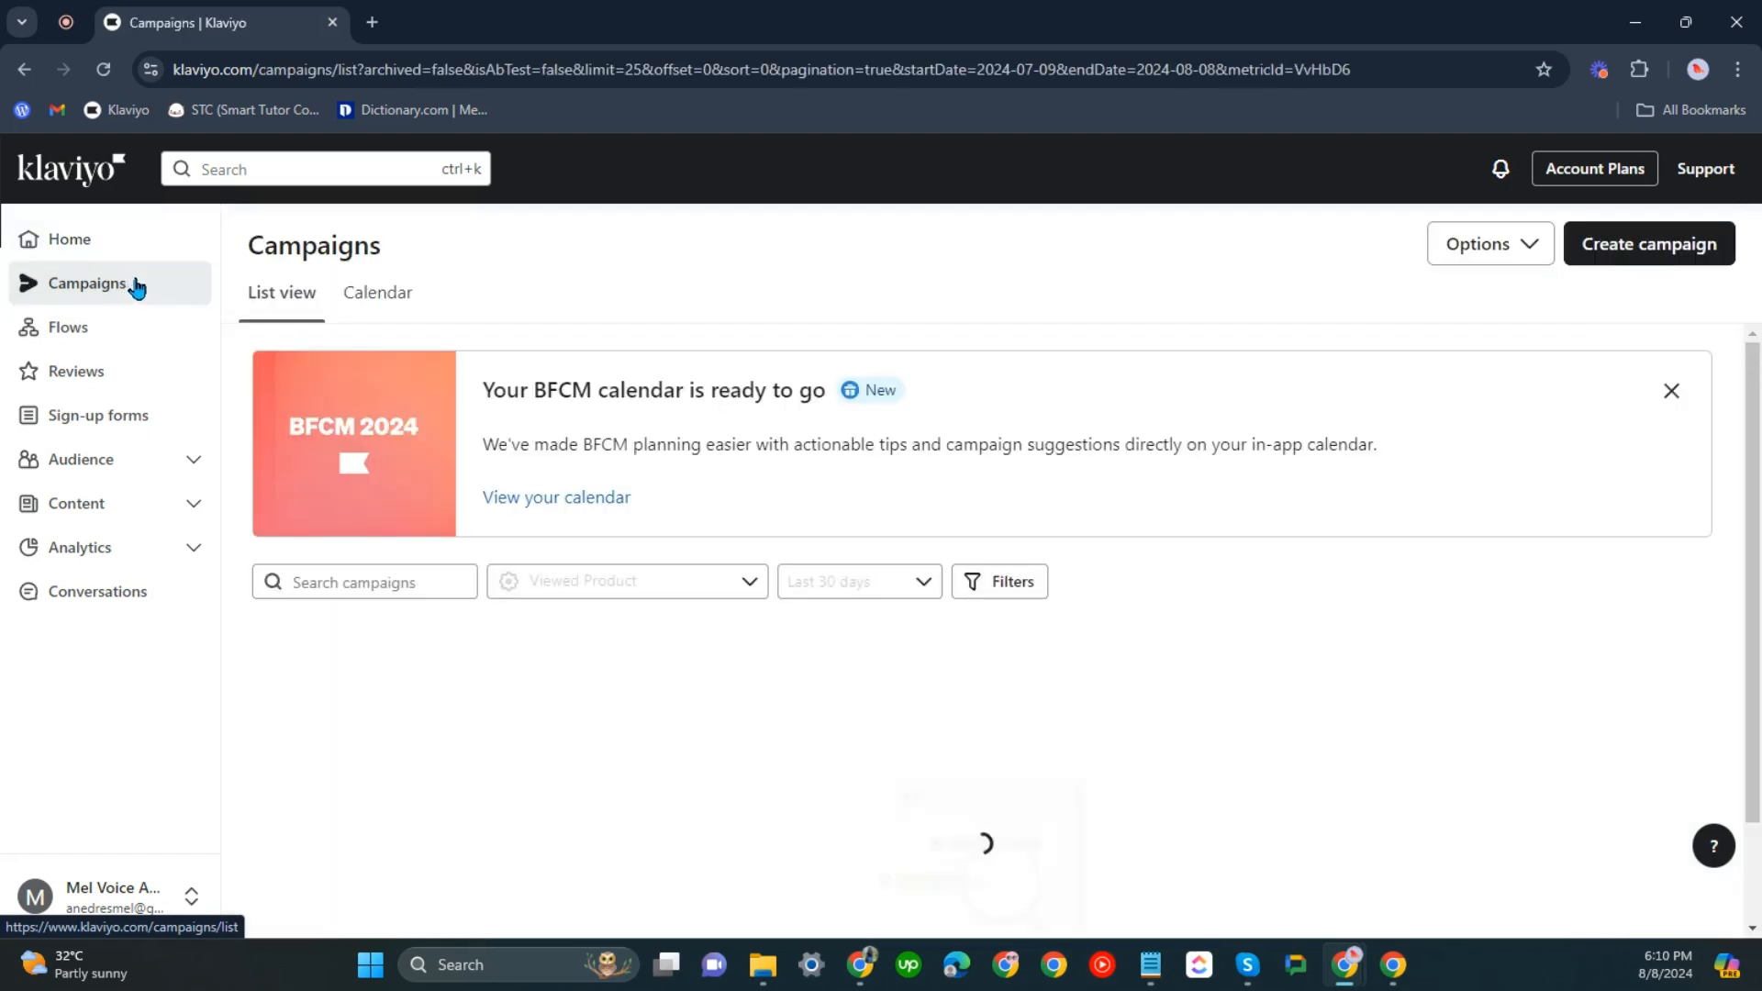
left_click(1649, 243)
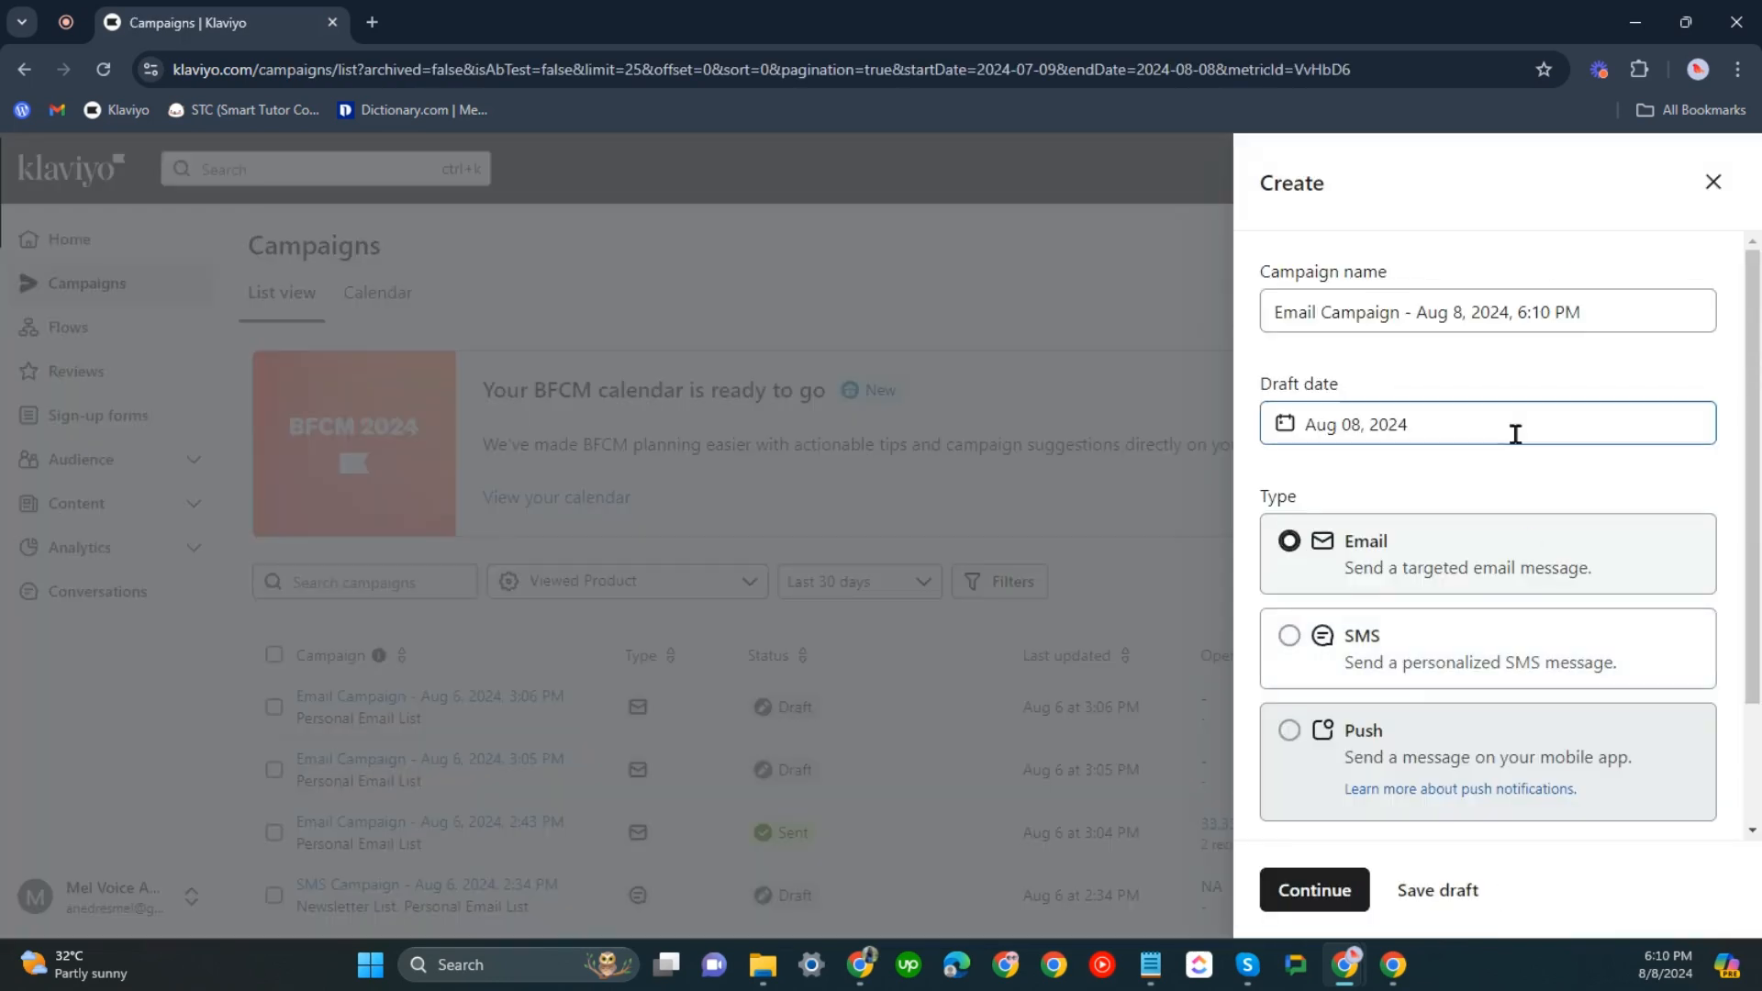
scroll("down", 3)
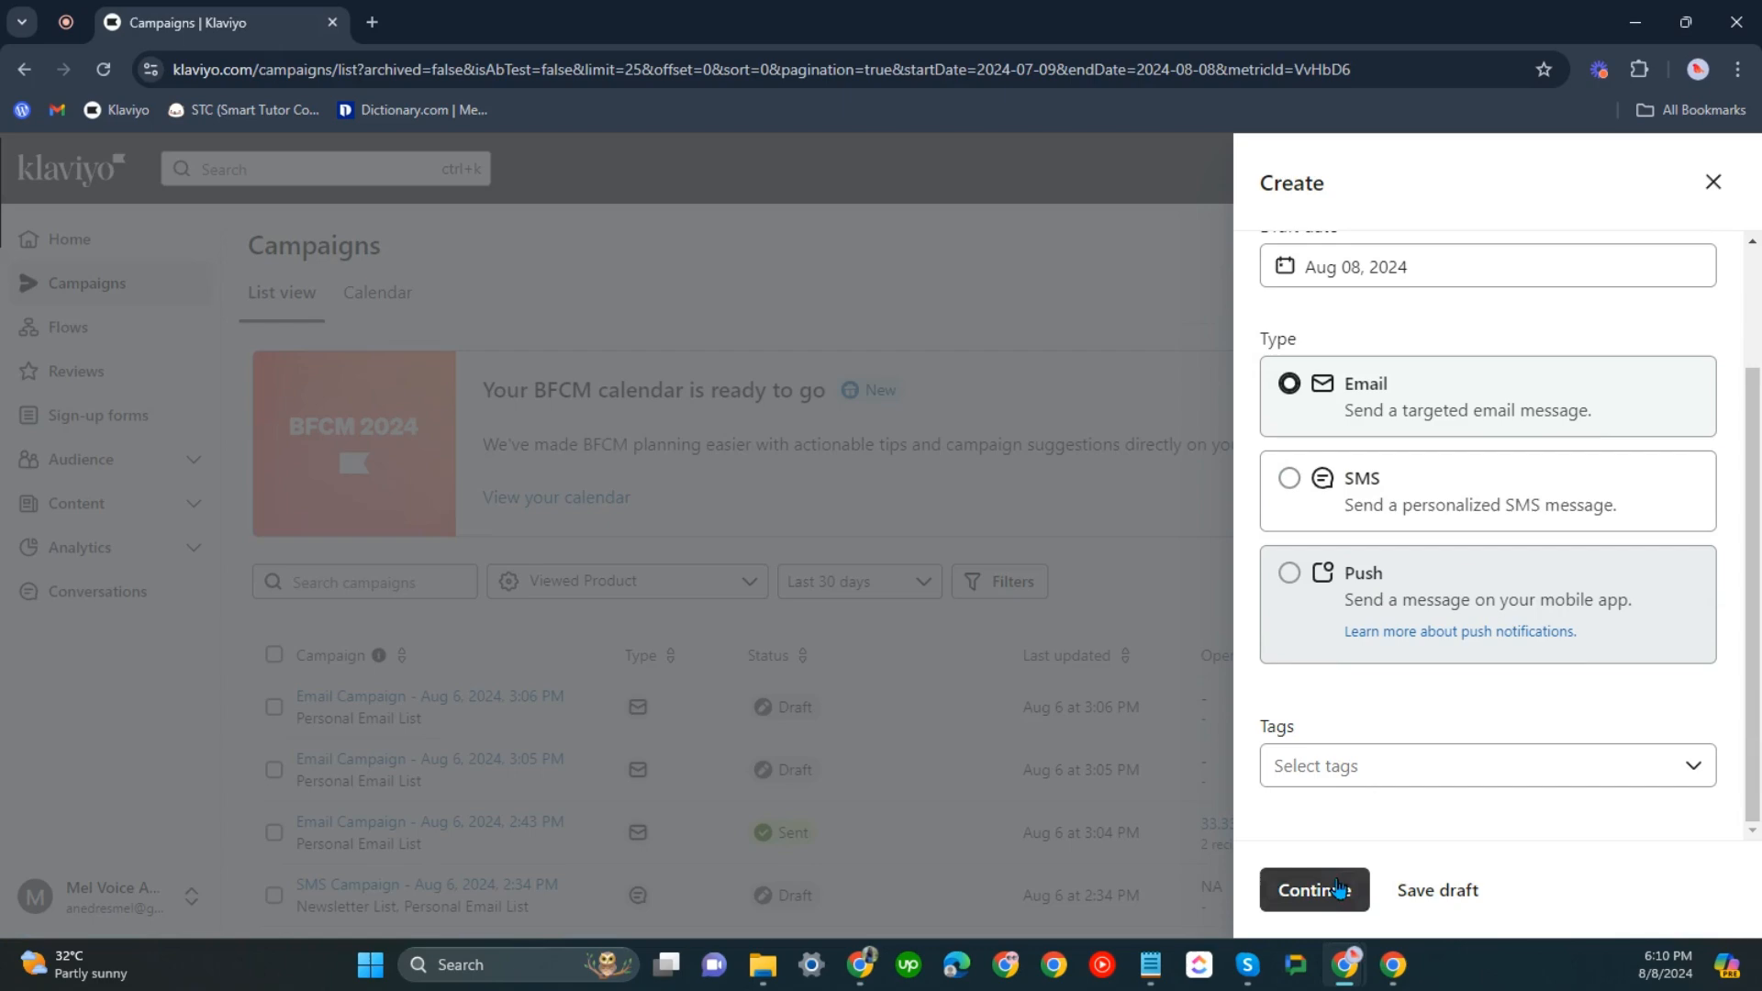
left_click(1315, 889)
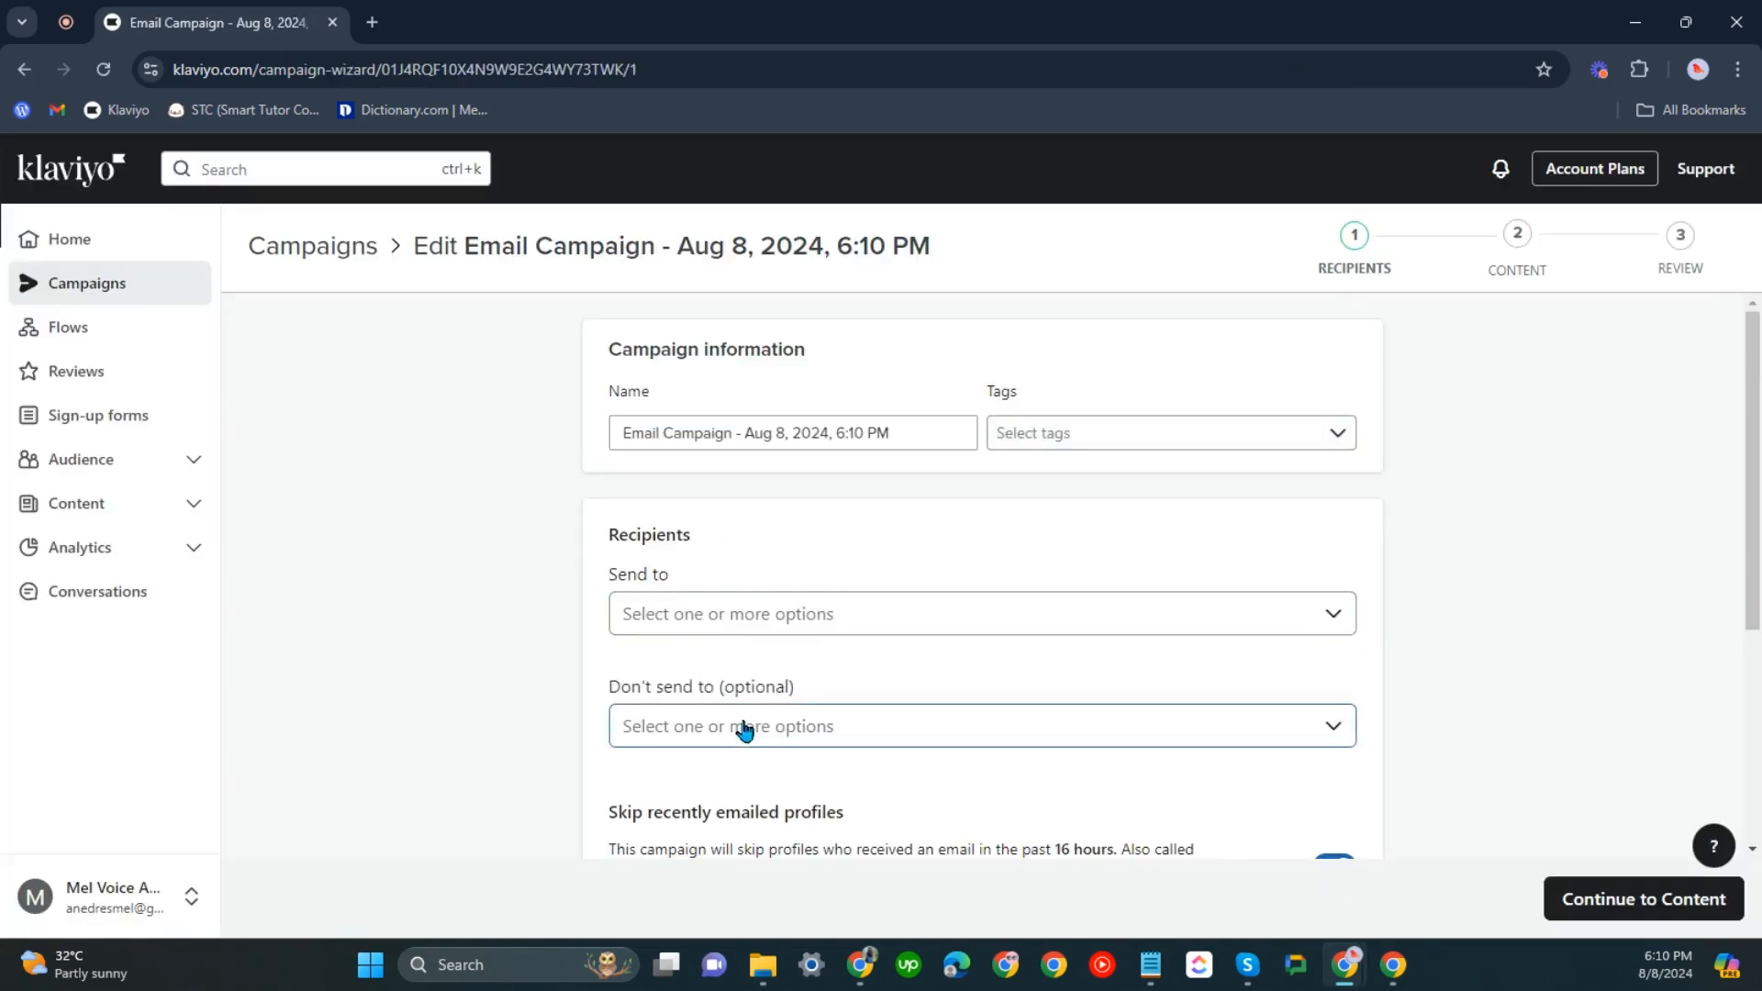
left_click(1645, 899)
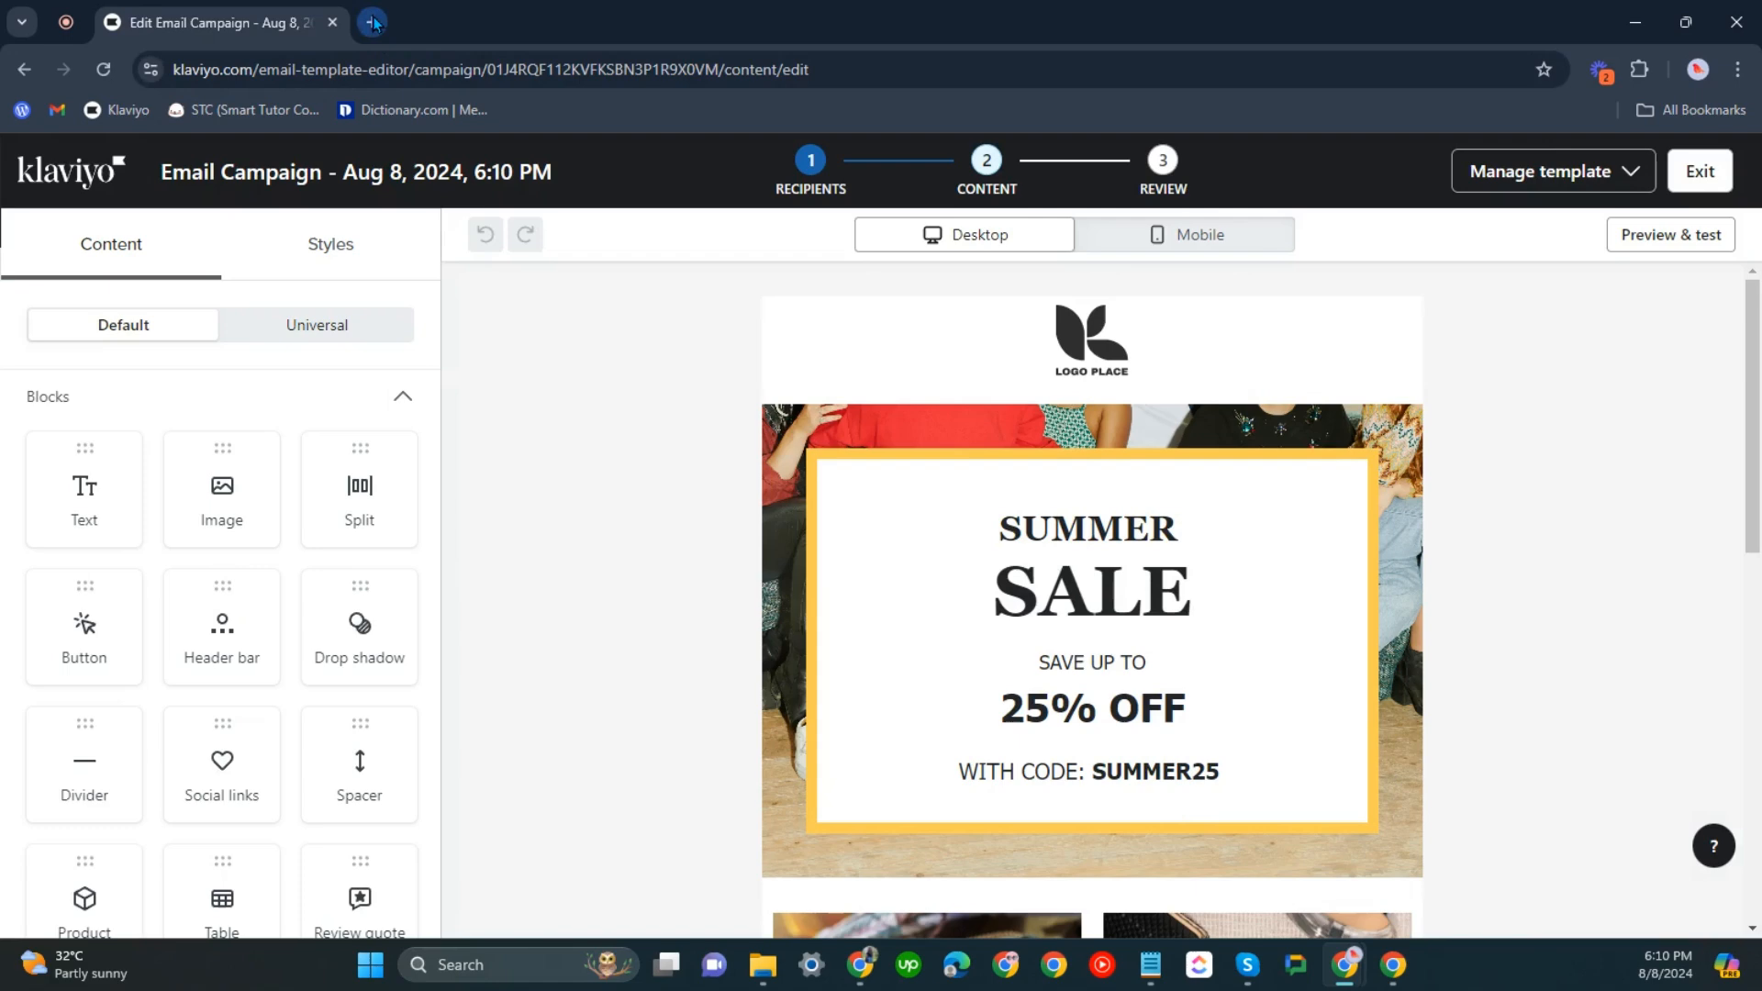
Search Google Images for a cute moving GIF and save the cat GIF.
left_click(371, 22)
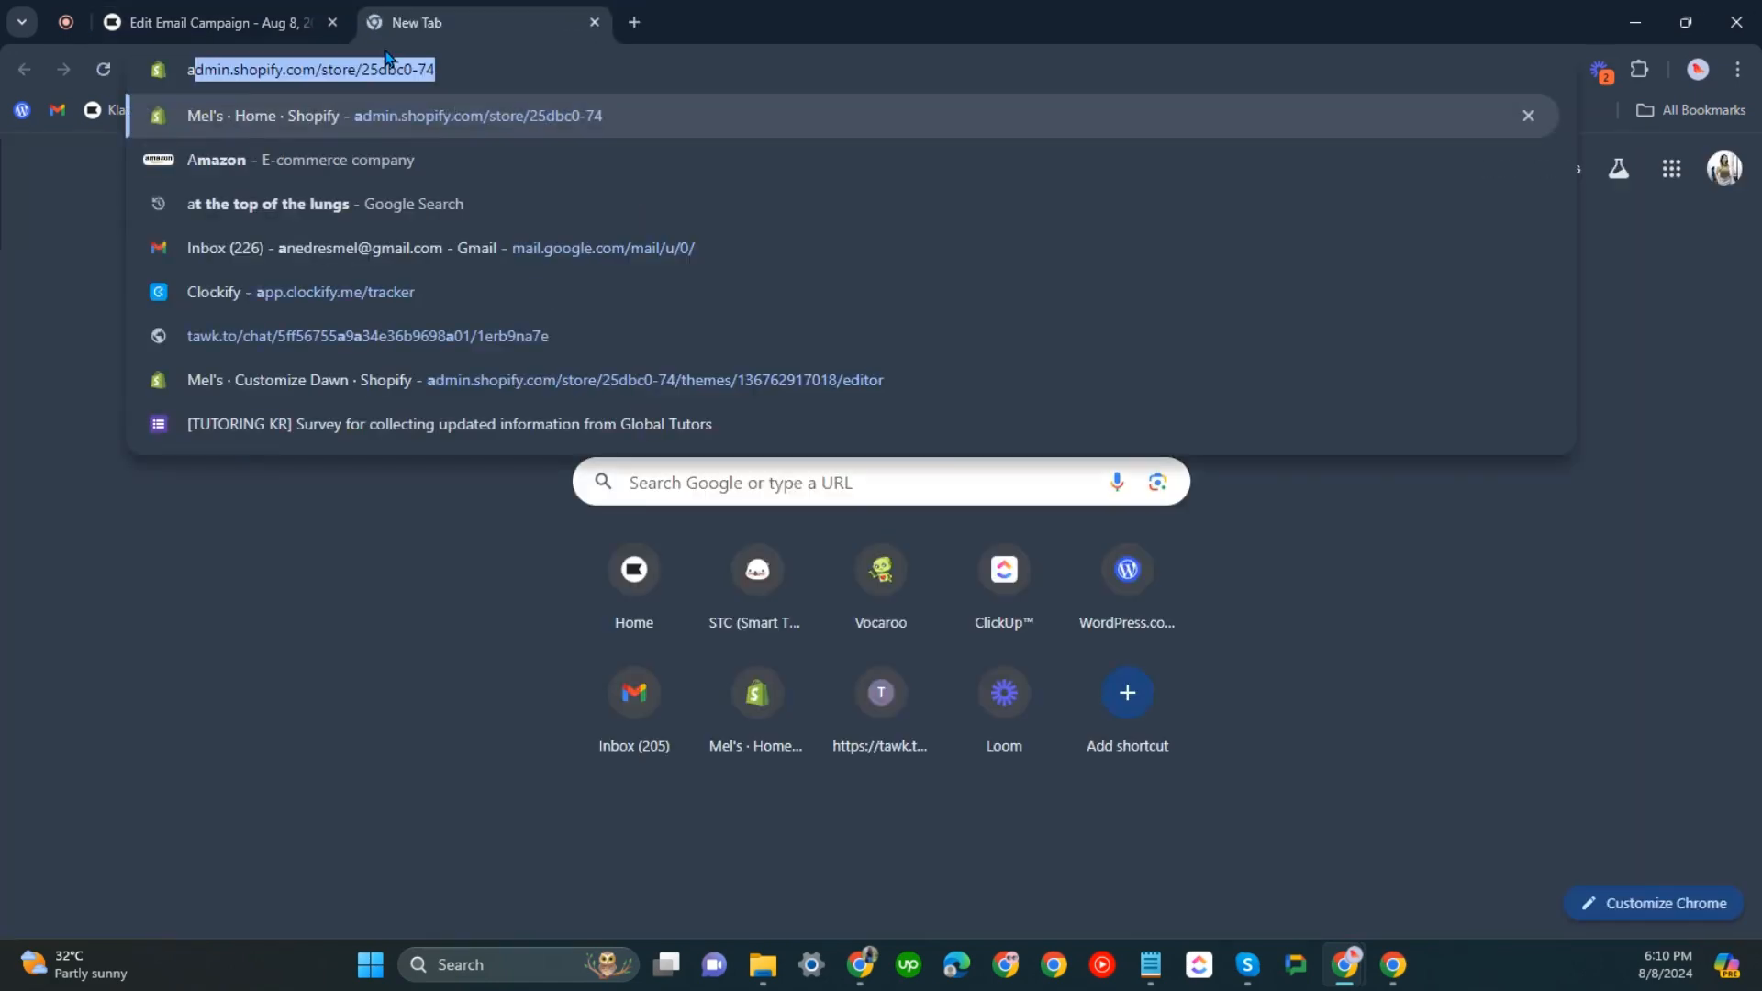
type("cute gi")
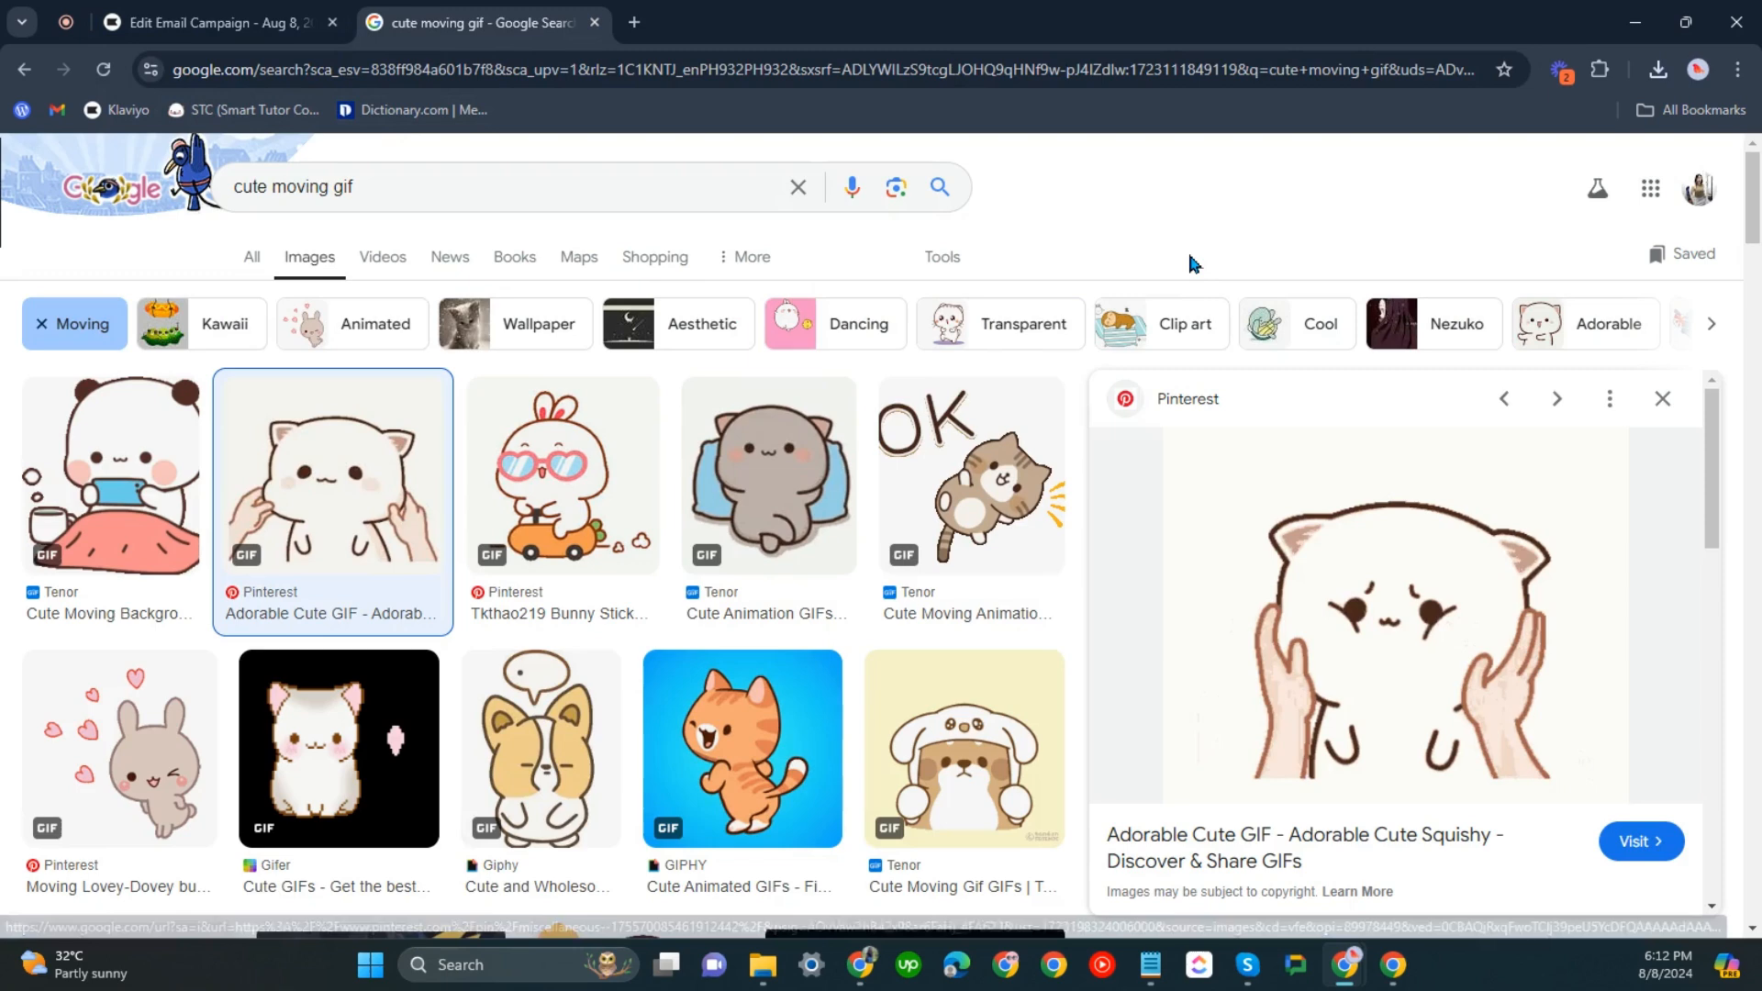
right_click(1424, 598)
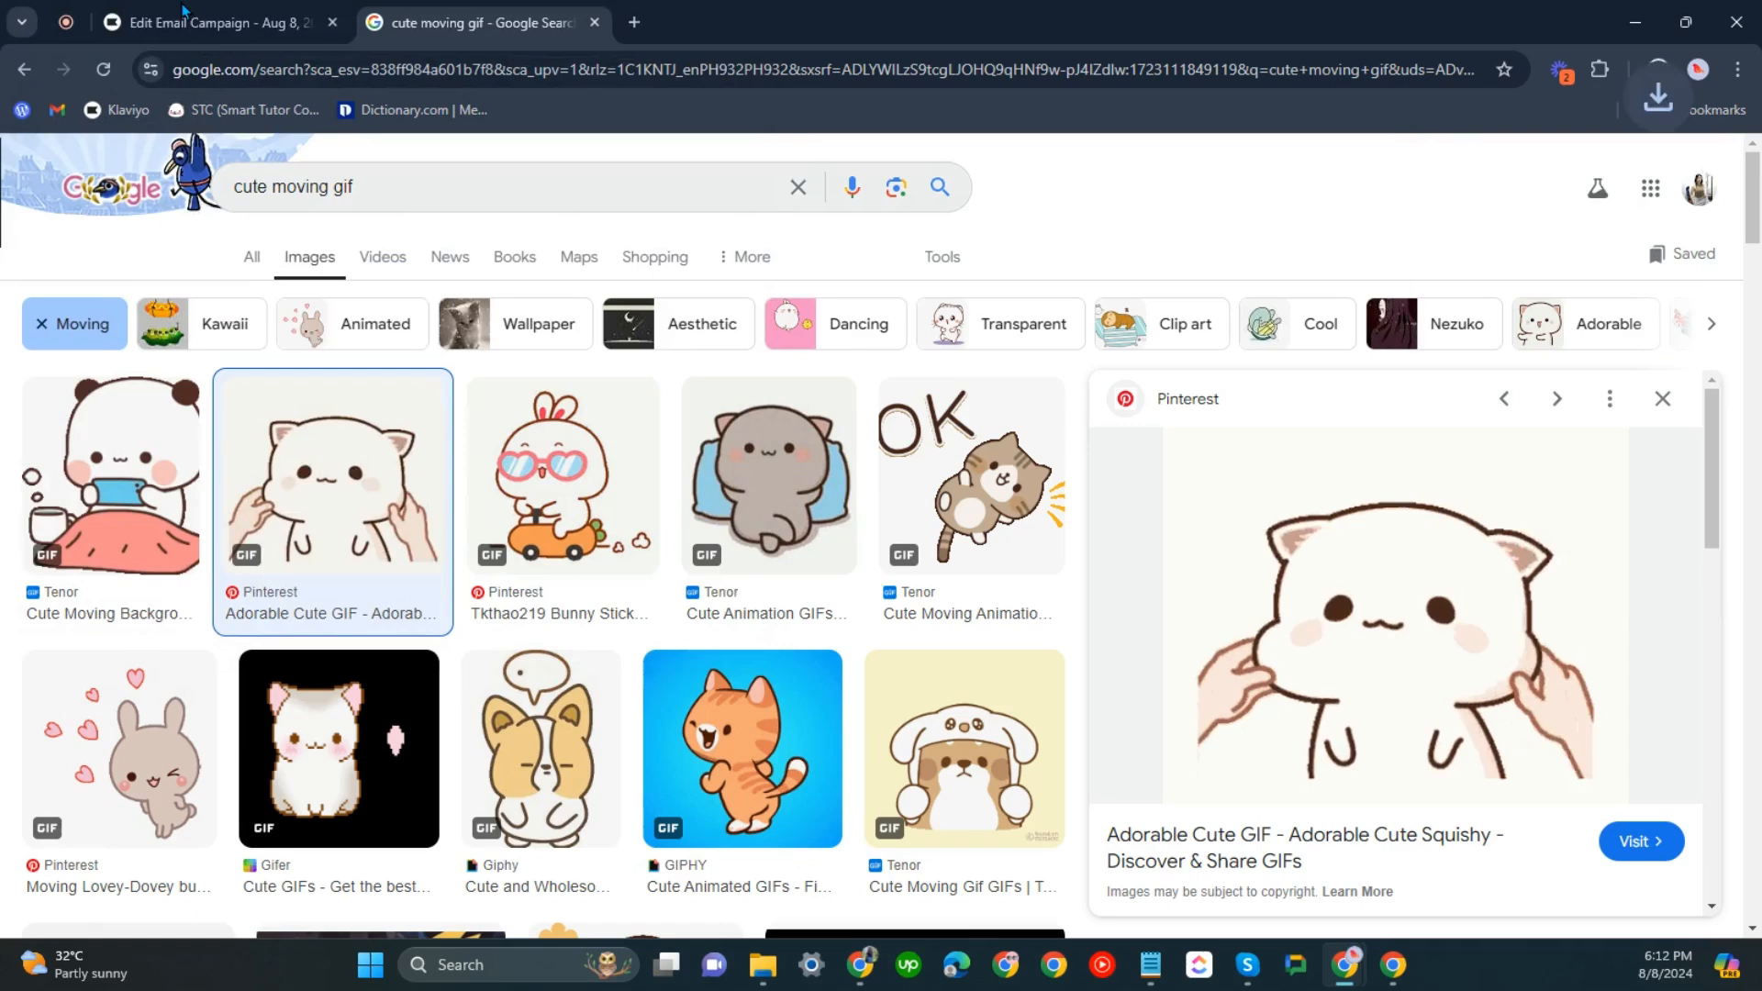
left_click(220, 23)
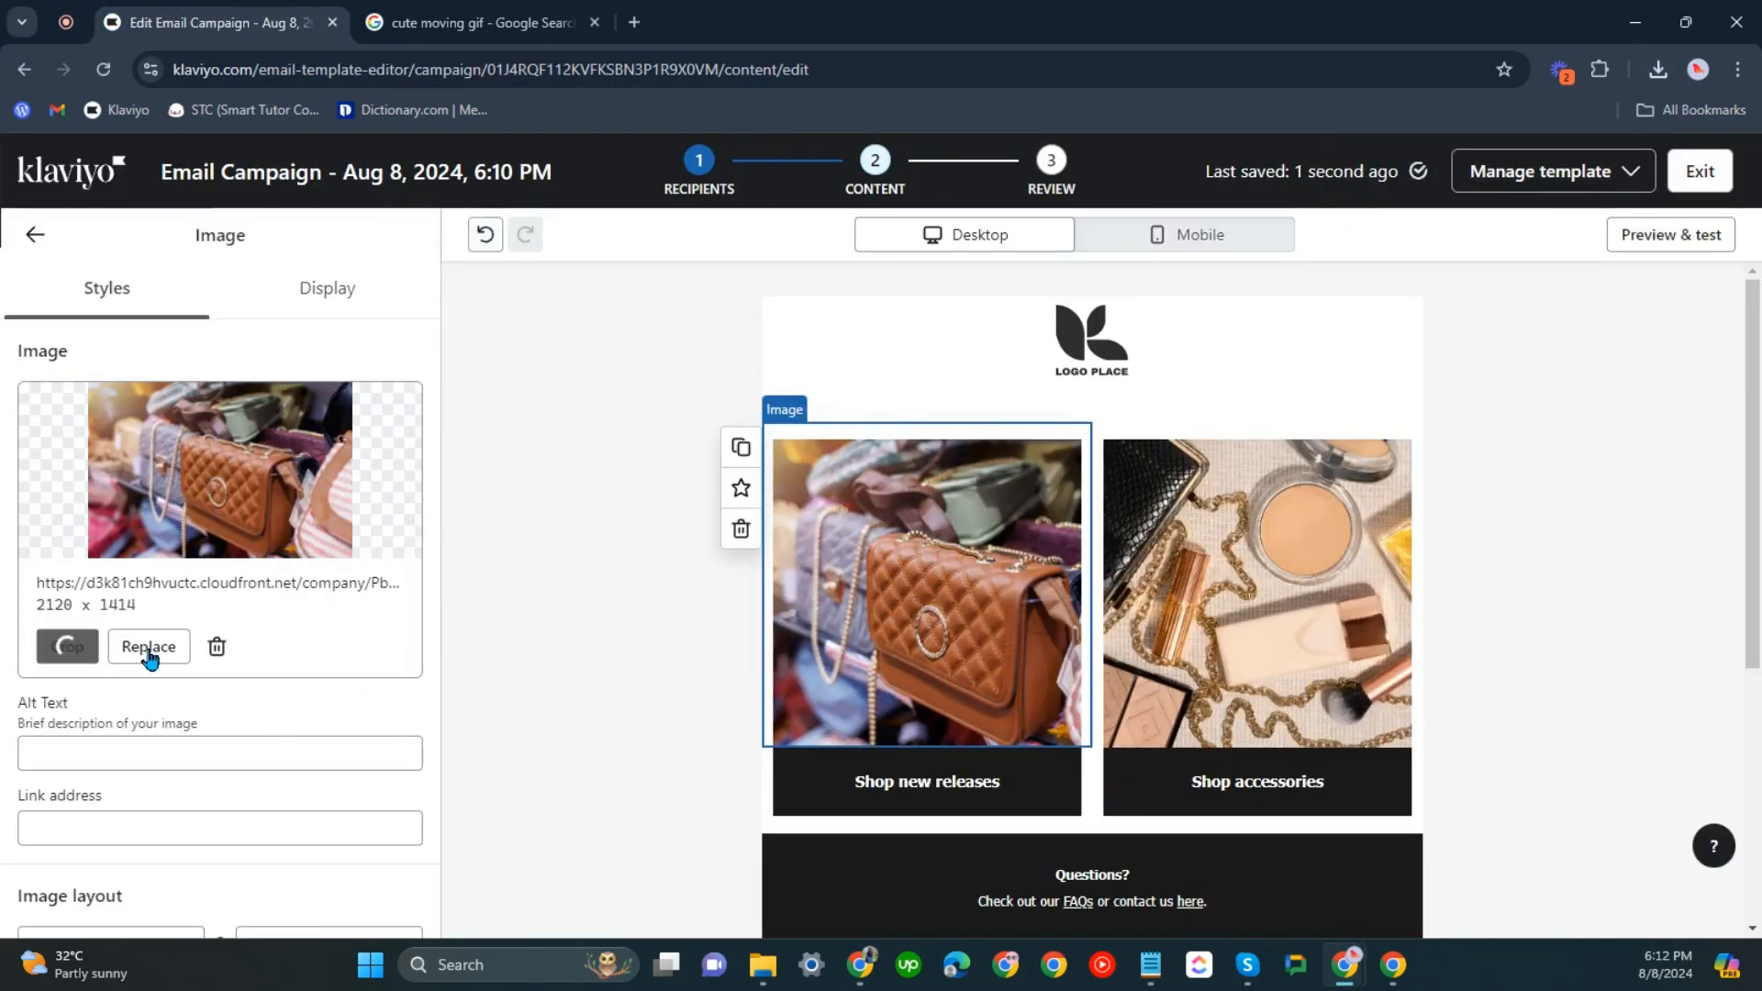
Replace the handbag image with the cat GIF from Downloads.
left_click(149, 647)
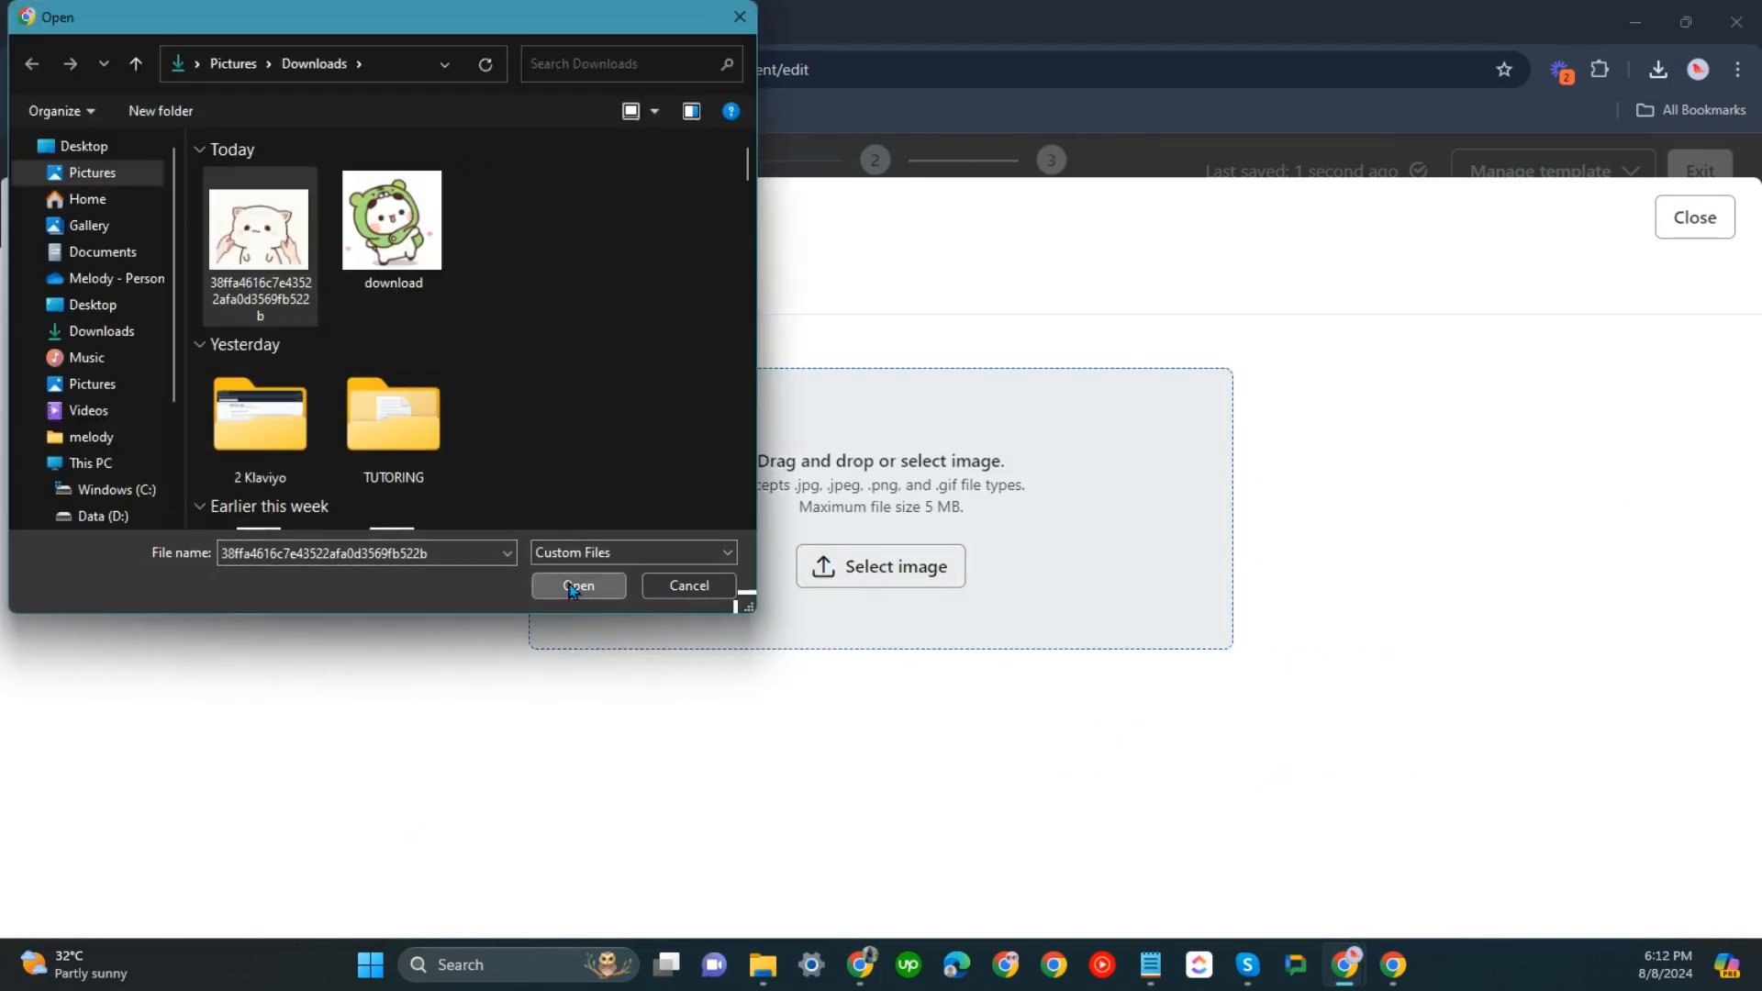
left_click(579, 585)
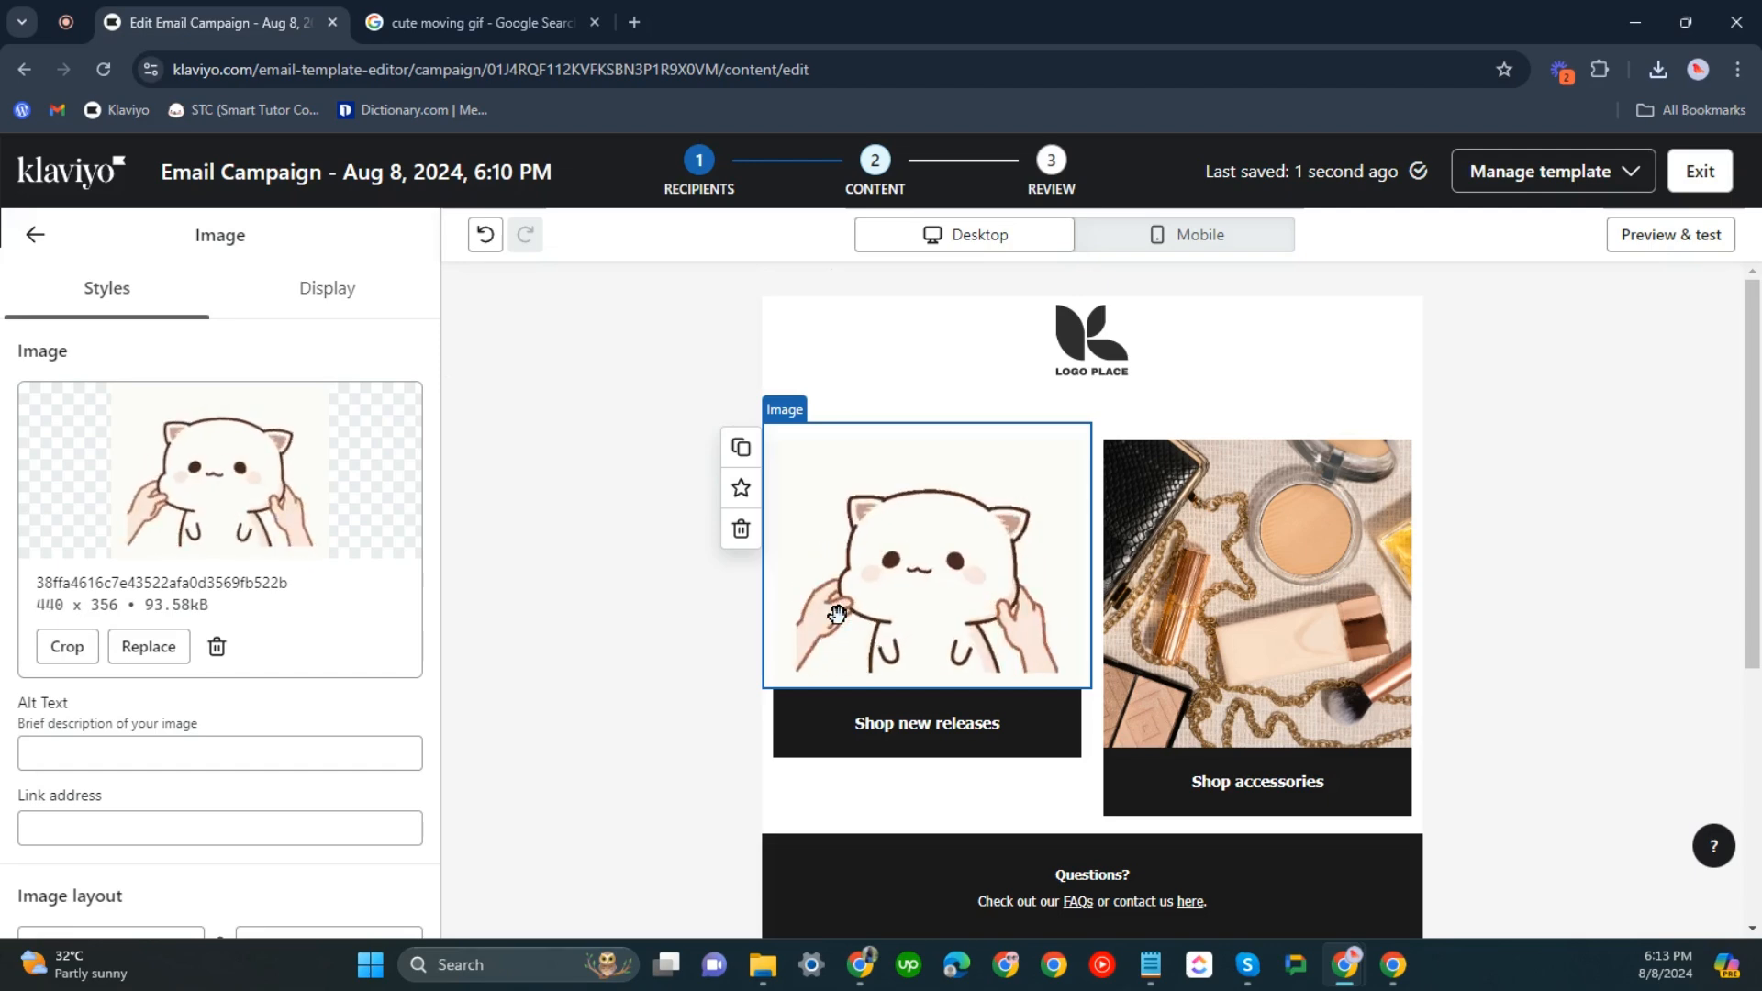
mouse_move(1092, 651)
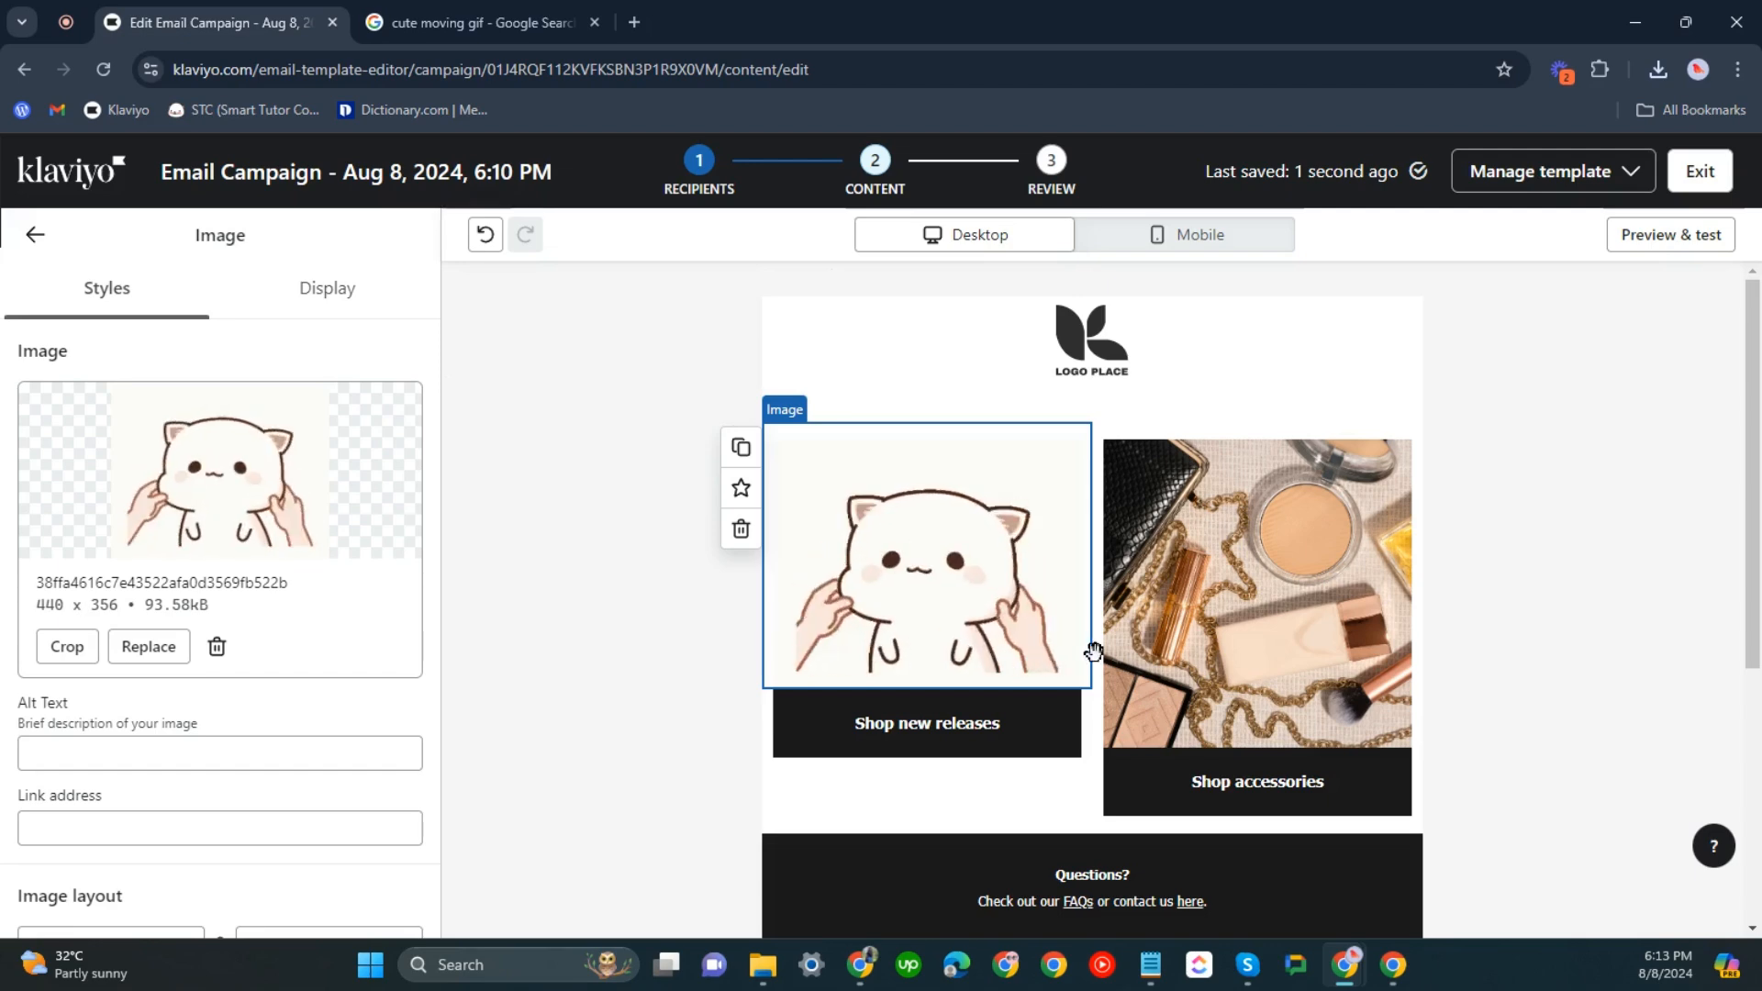